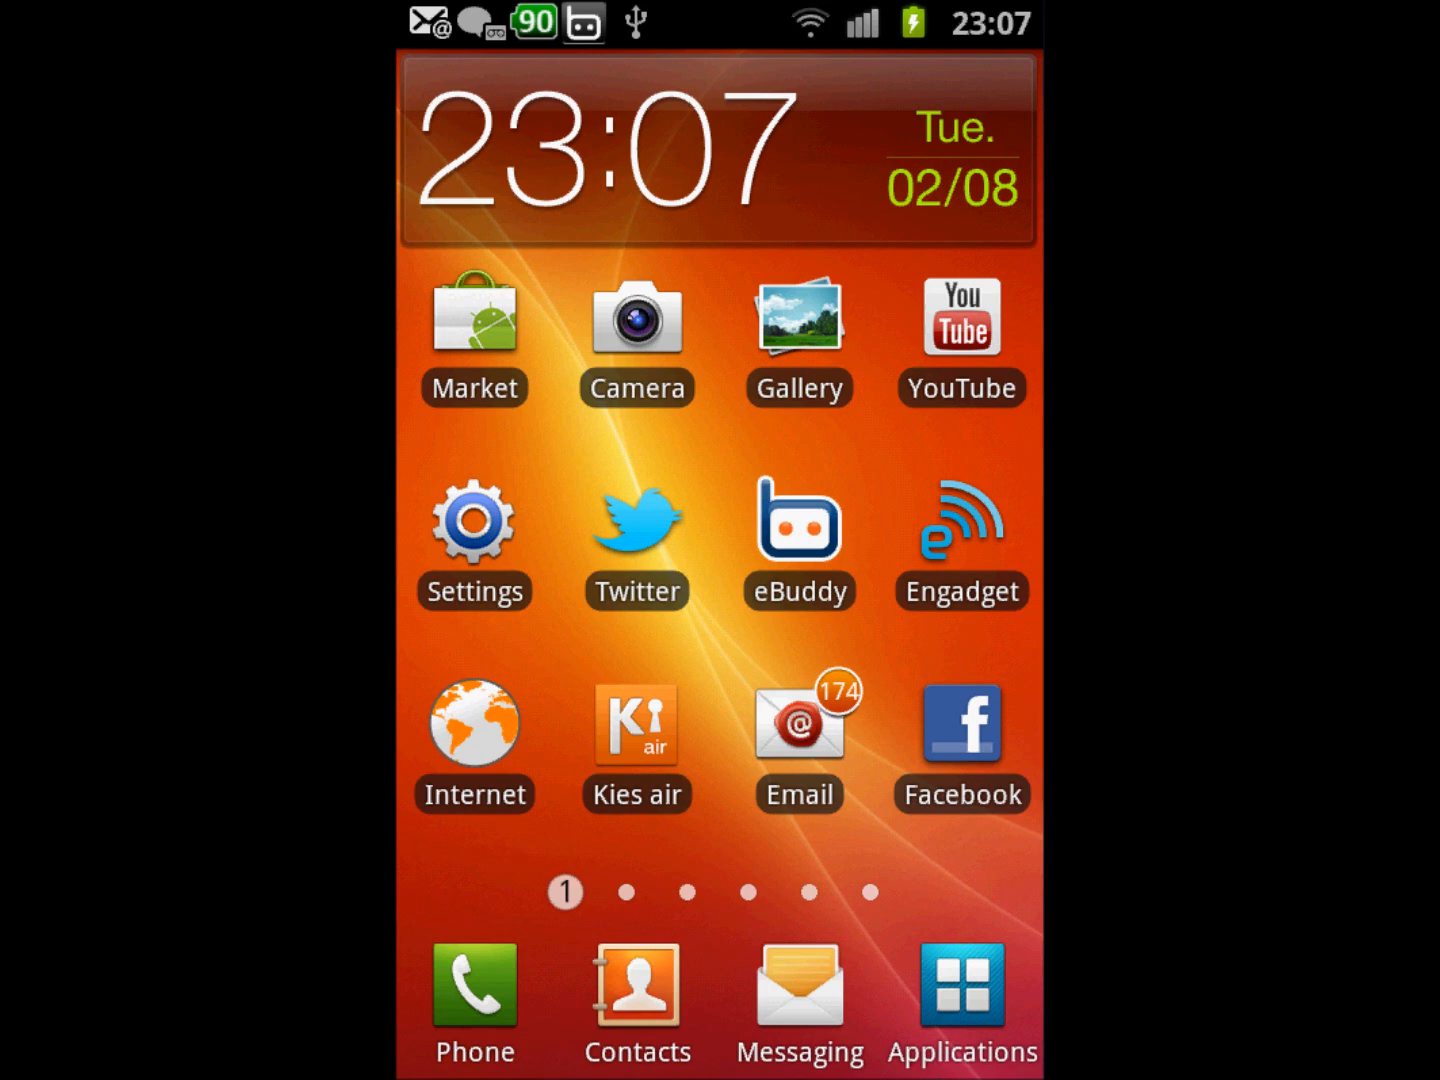
Launch Android Market from the home screen and begin a store search for astro
click(474, 316)
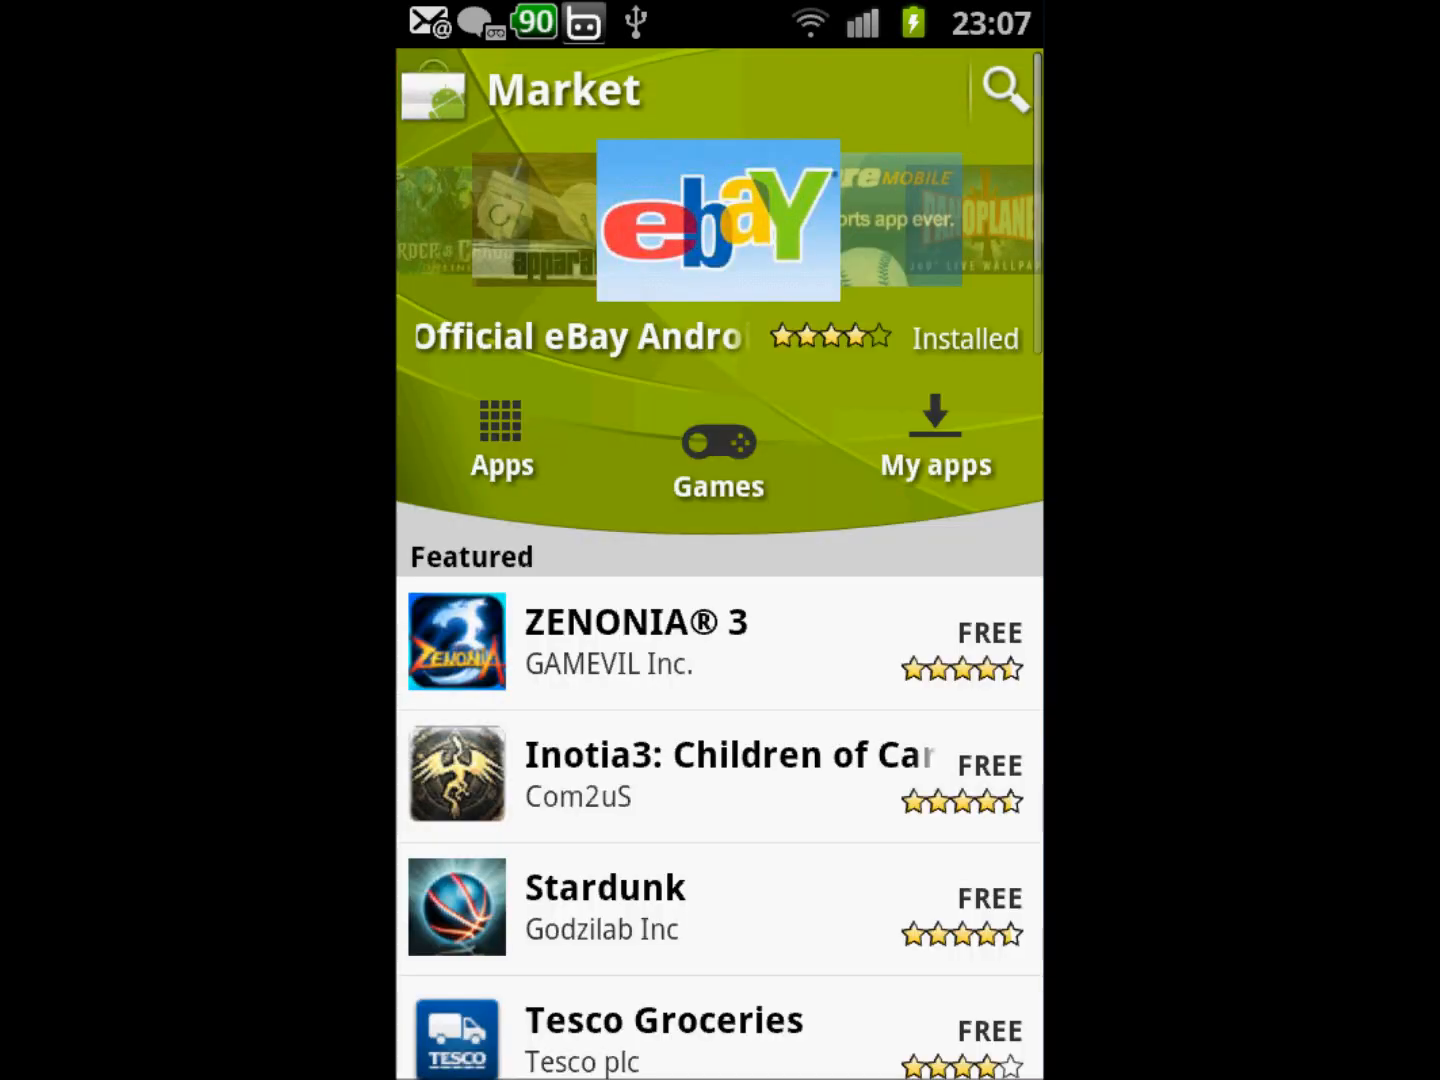
click(1006, 90)
text(astr)
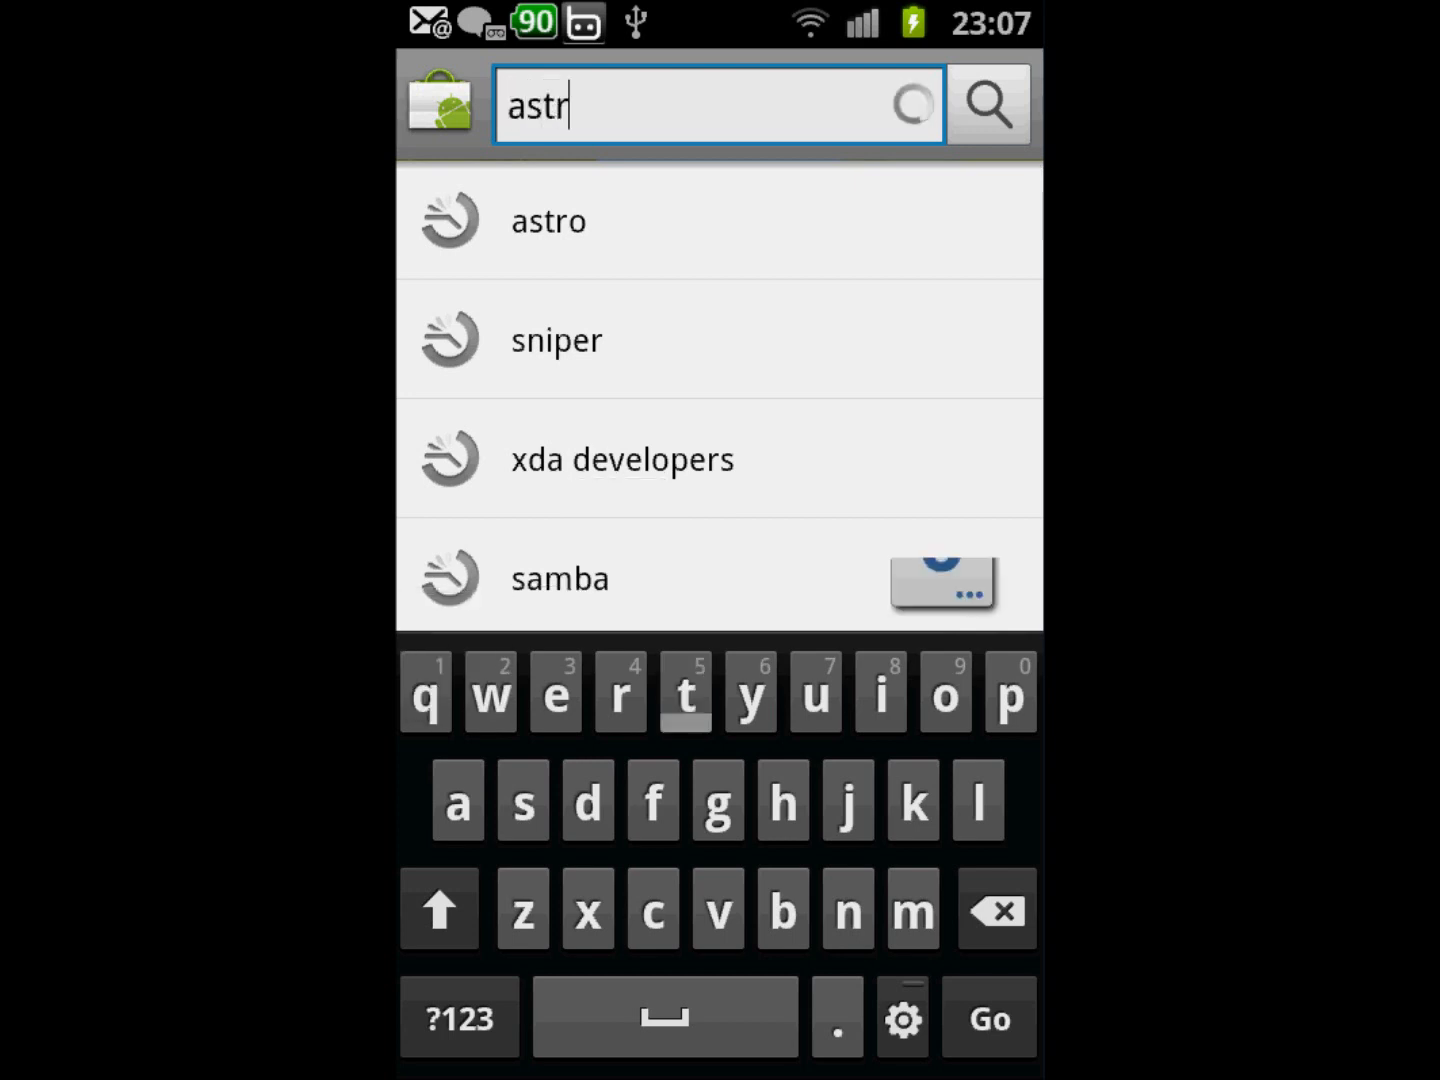
Search astro, see ASTRO File Manager already installed, and return to the home screen
text(o)
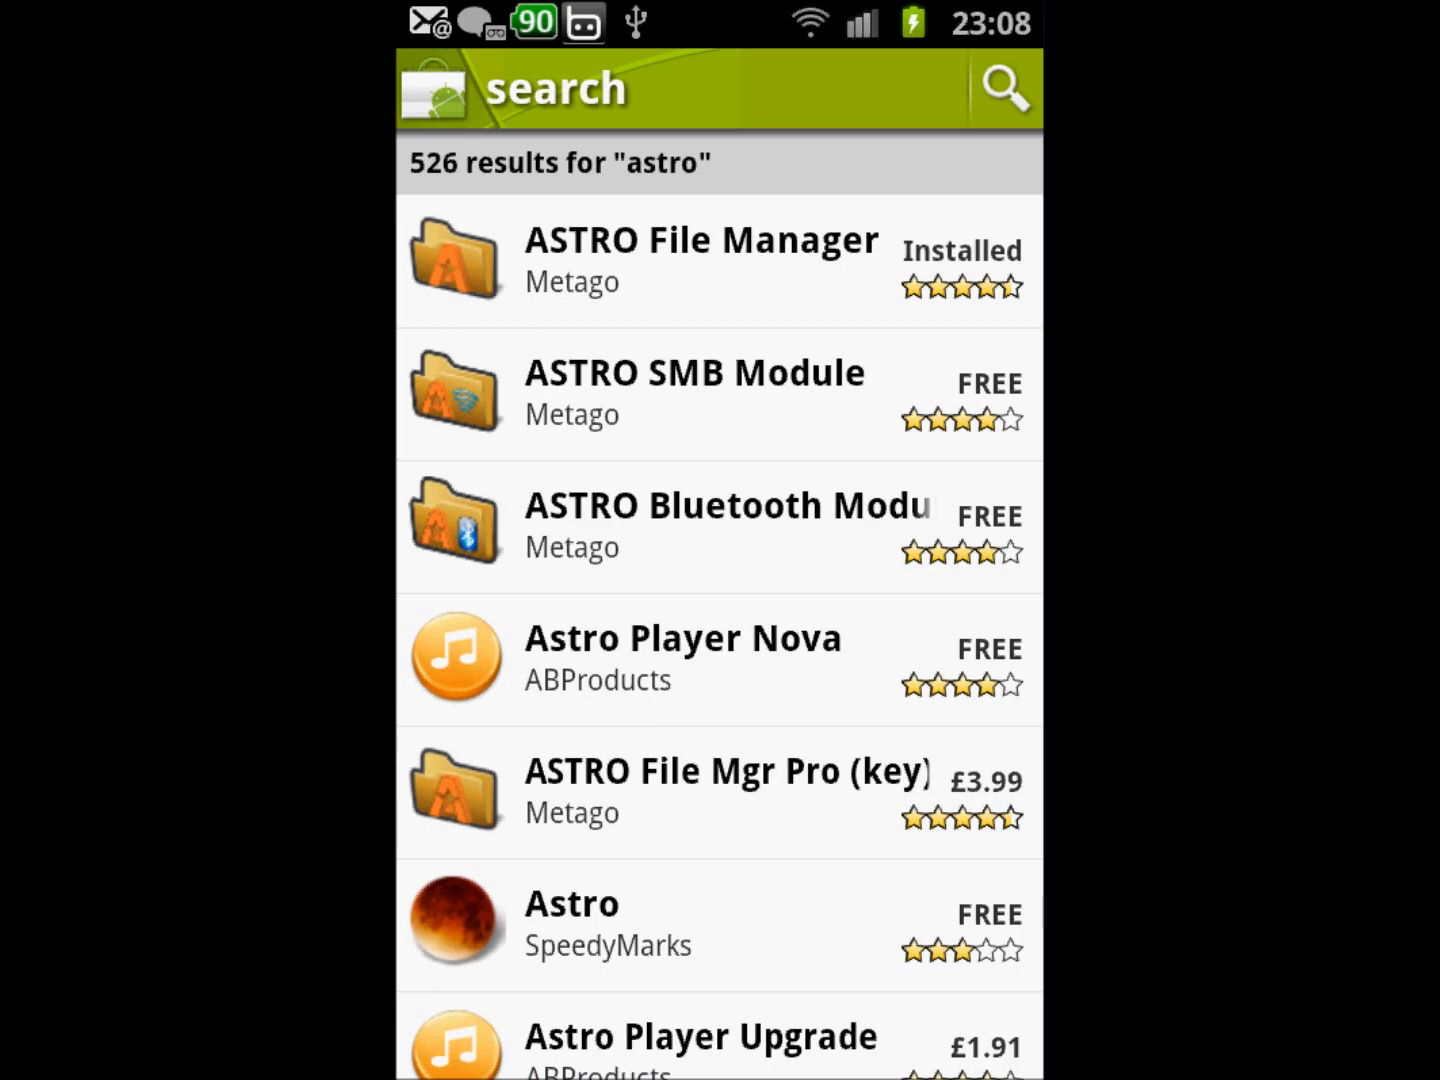
click(700, 258)
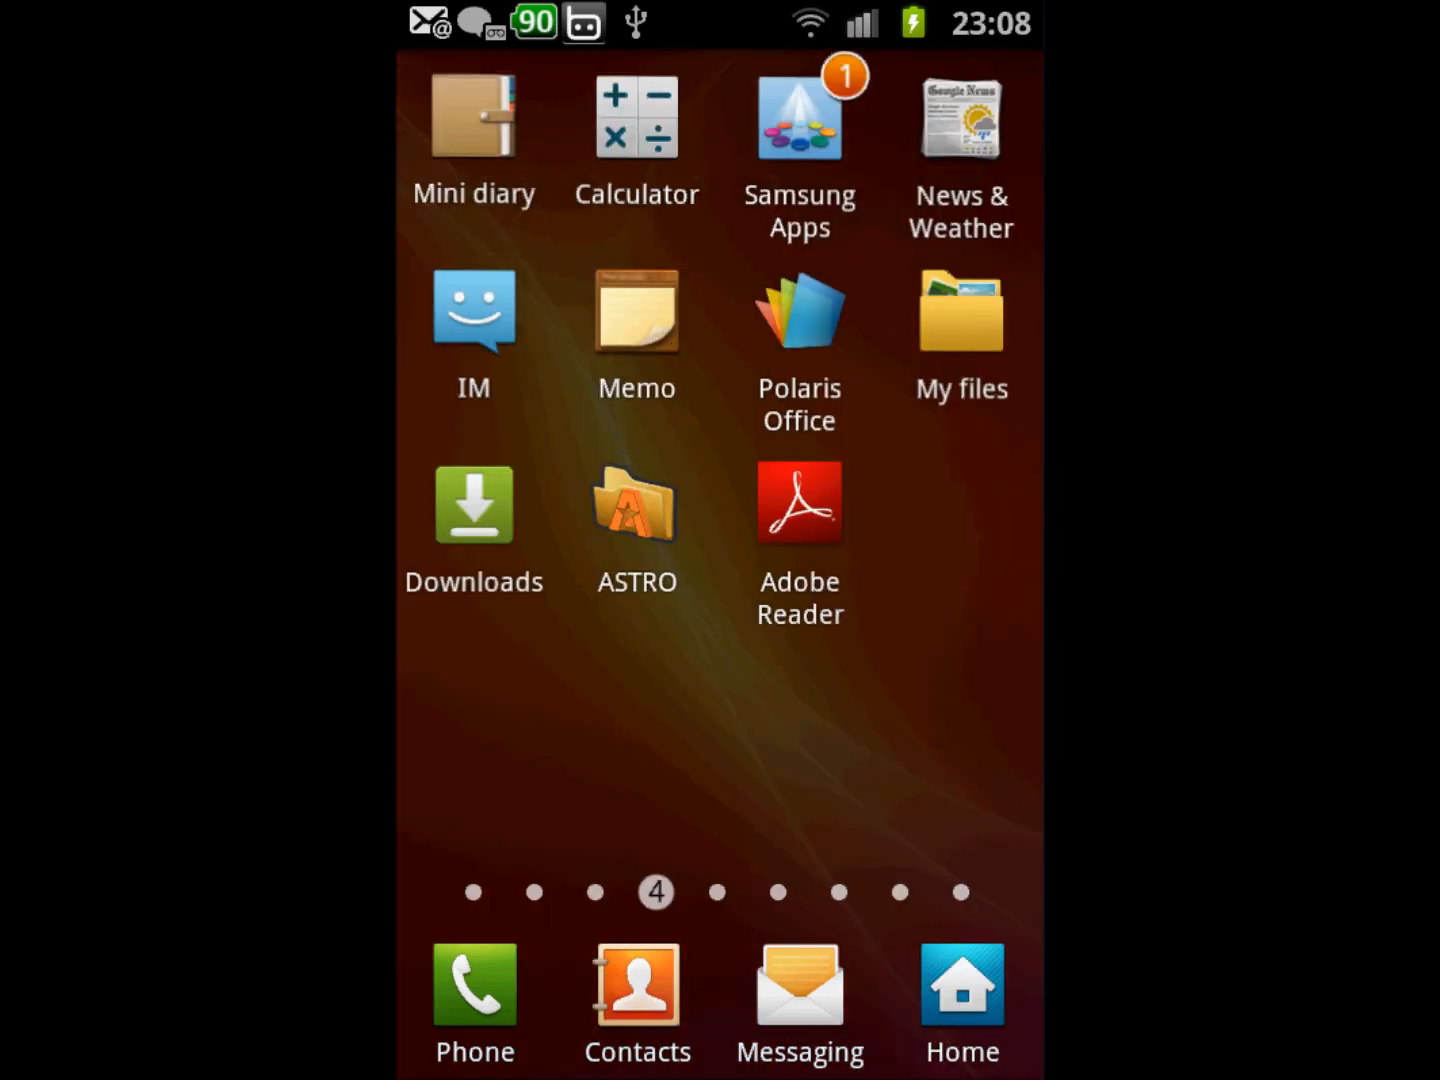
Launch ASTRO File Manager and bring up the New Directory prompt over /mnt/sdcard
click(636, 504)
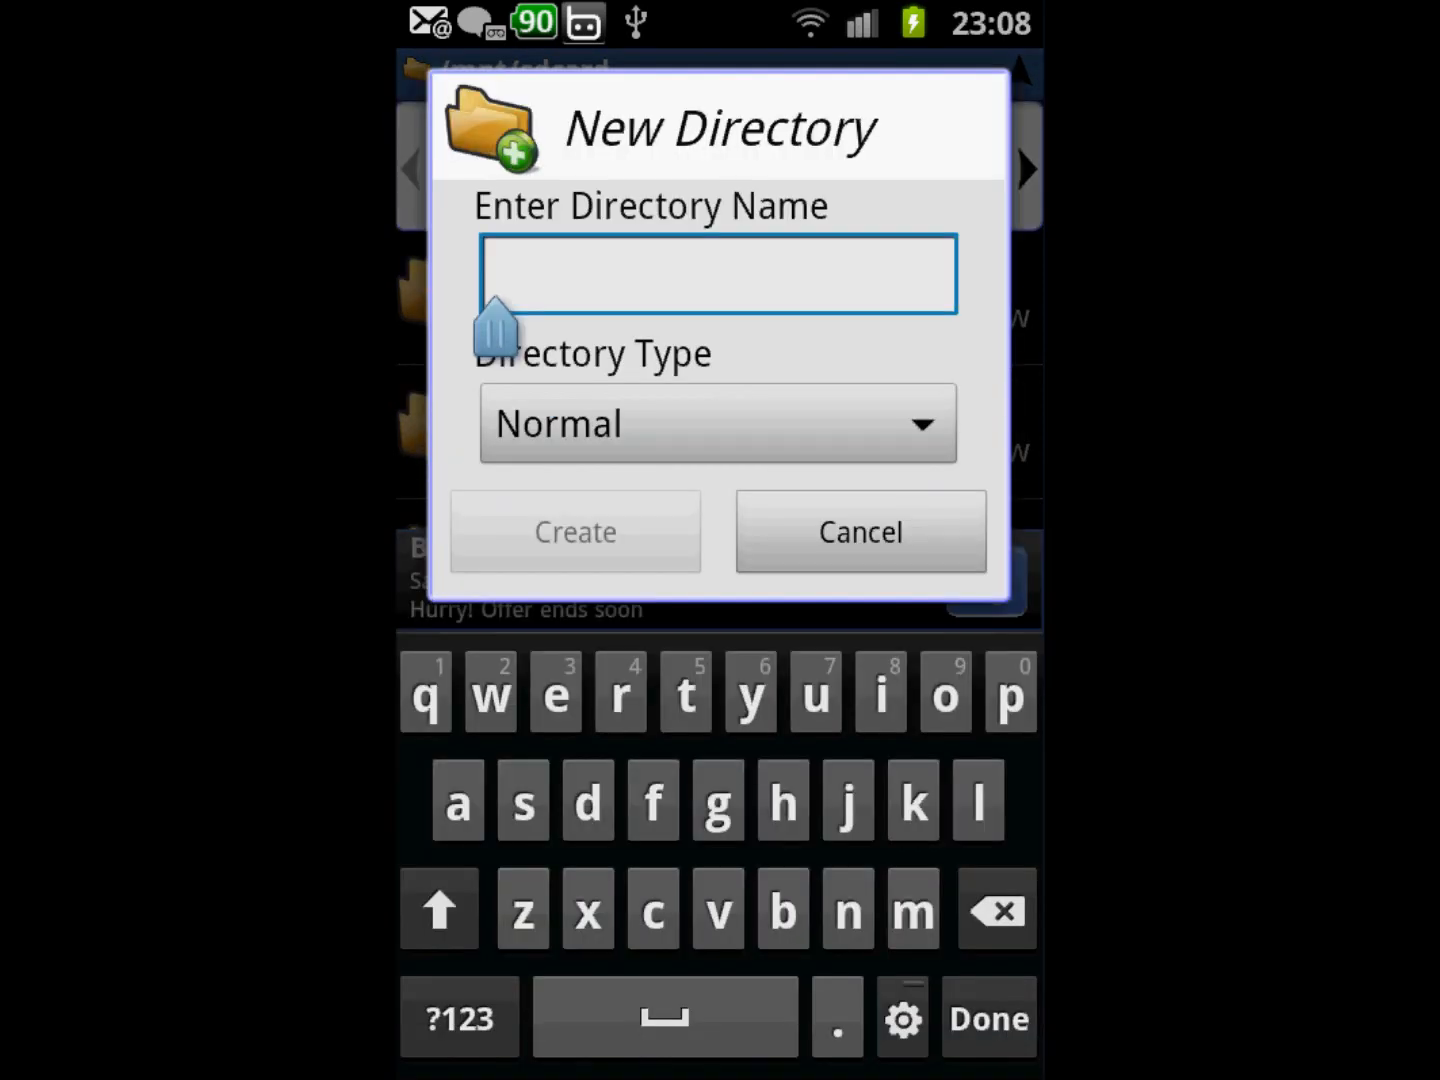
Create a directory named wifi-images in /mnt/sdcard
text(wifi-images)
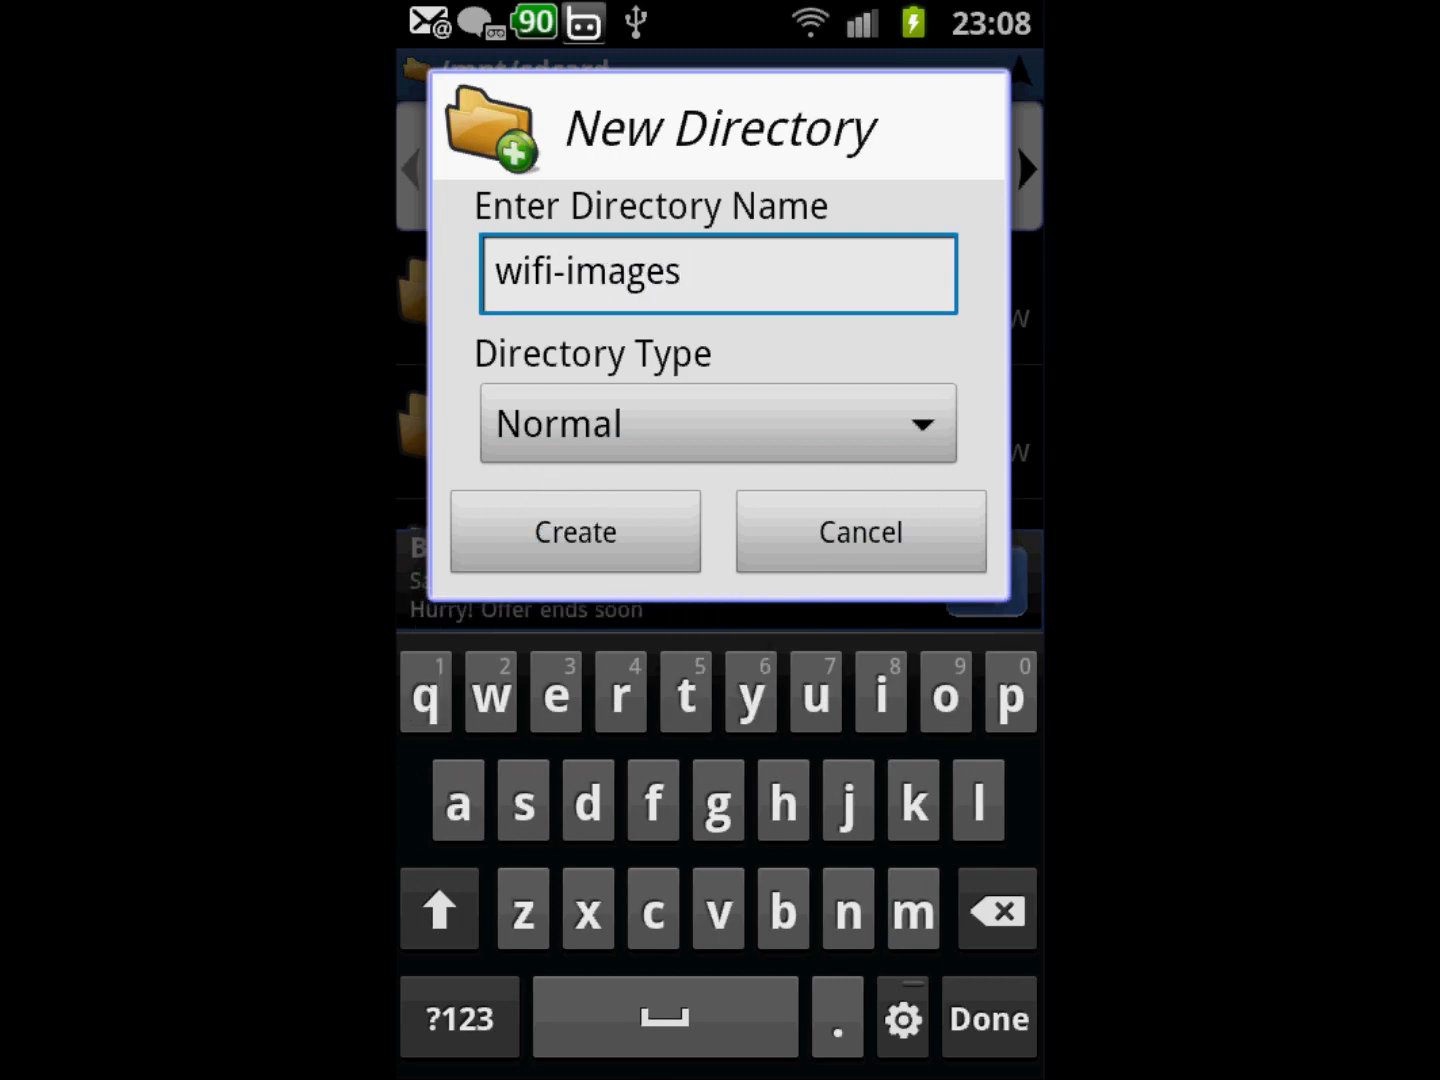
click(576, 530)
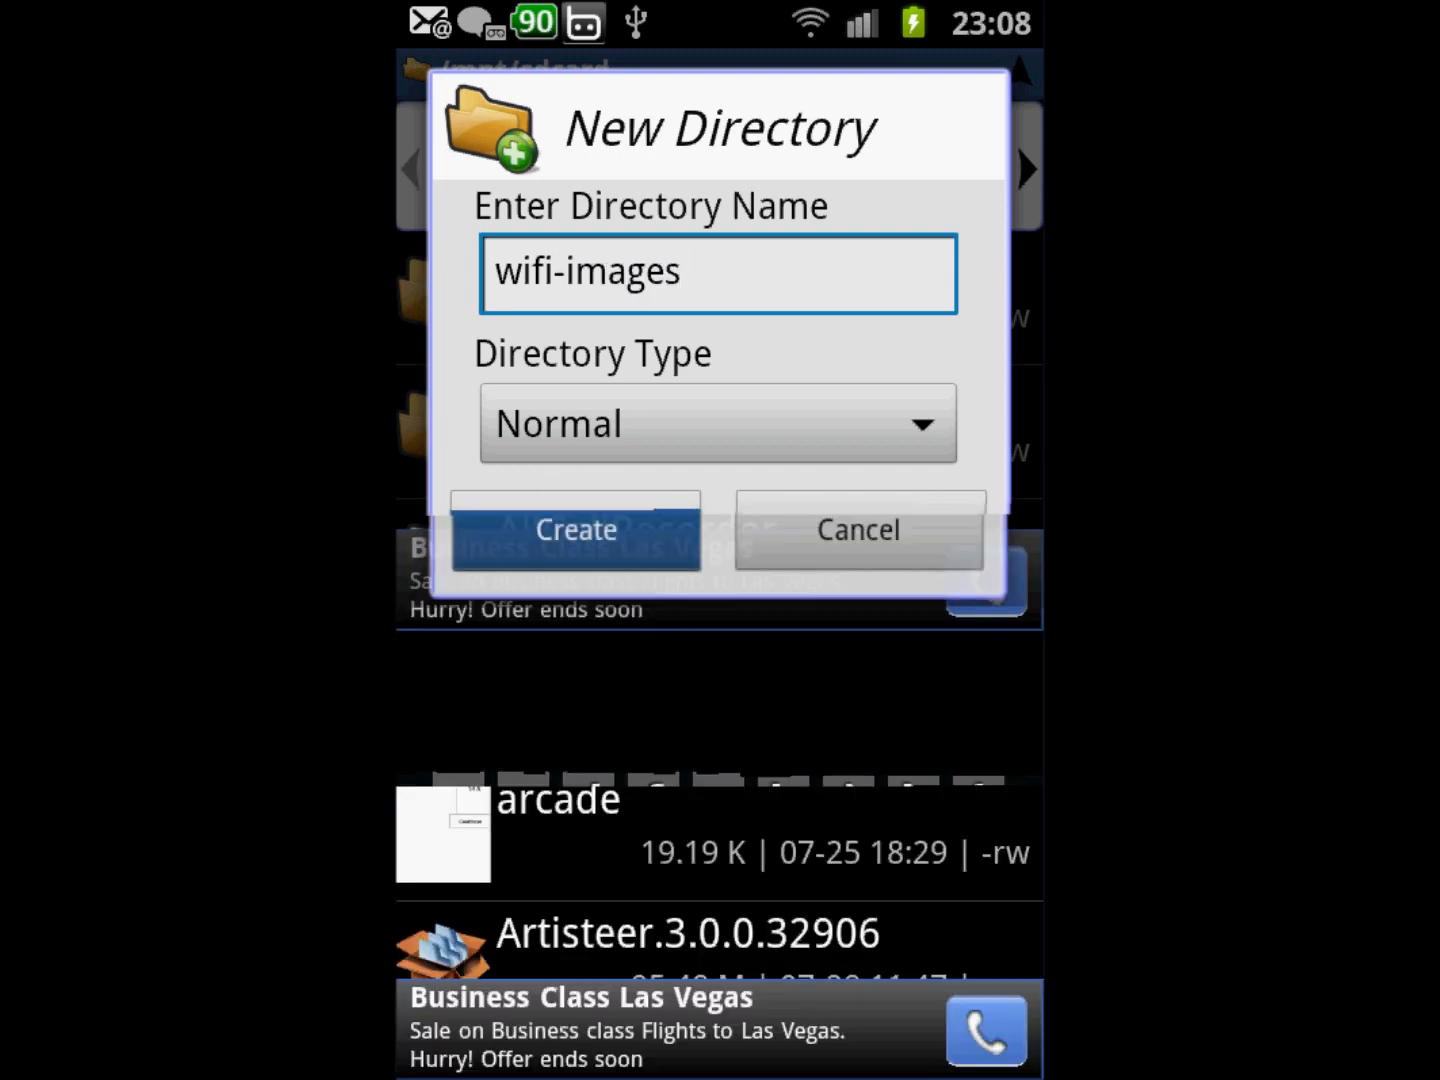
click(576, 528)
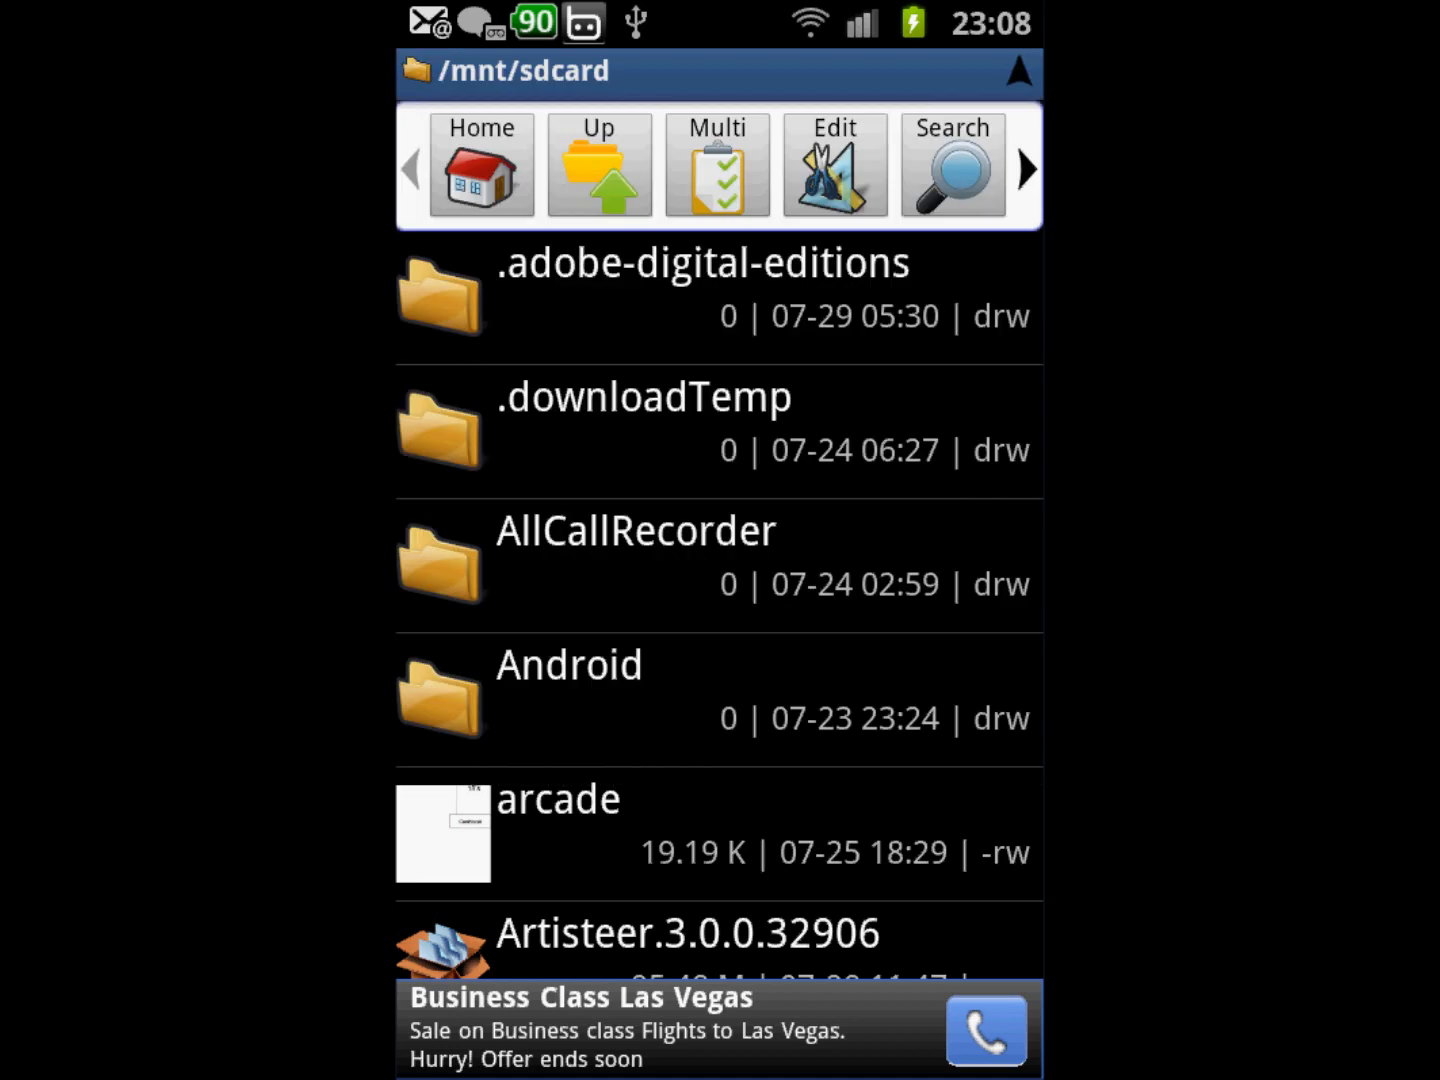
Enter the empty wifi-images folder and start making a new folder inside it
scroll(down, 3)
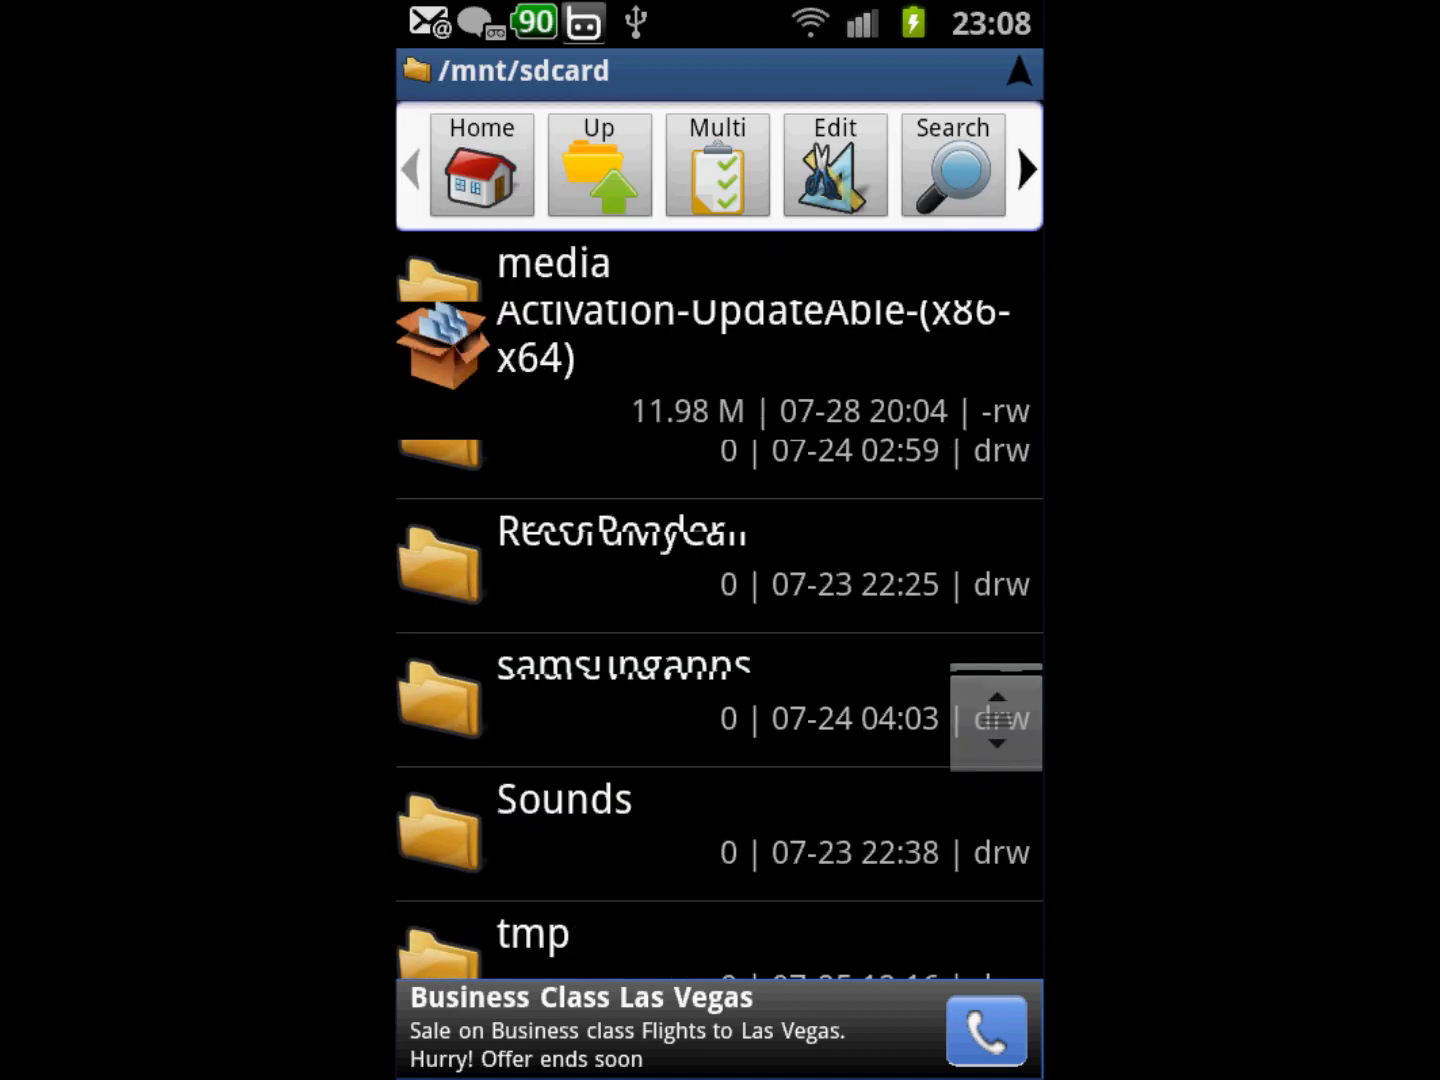
scroll(down, 3)
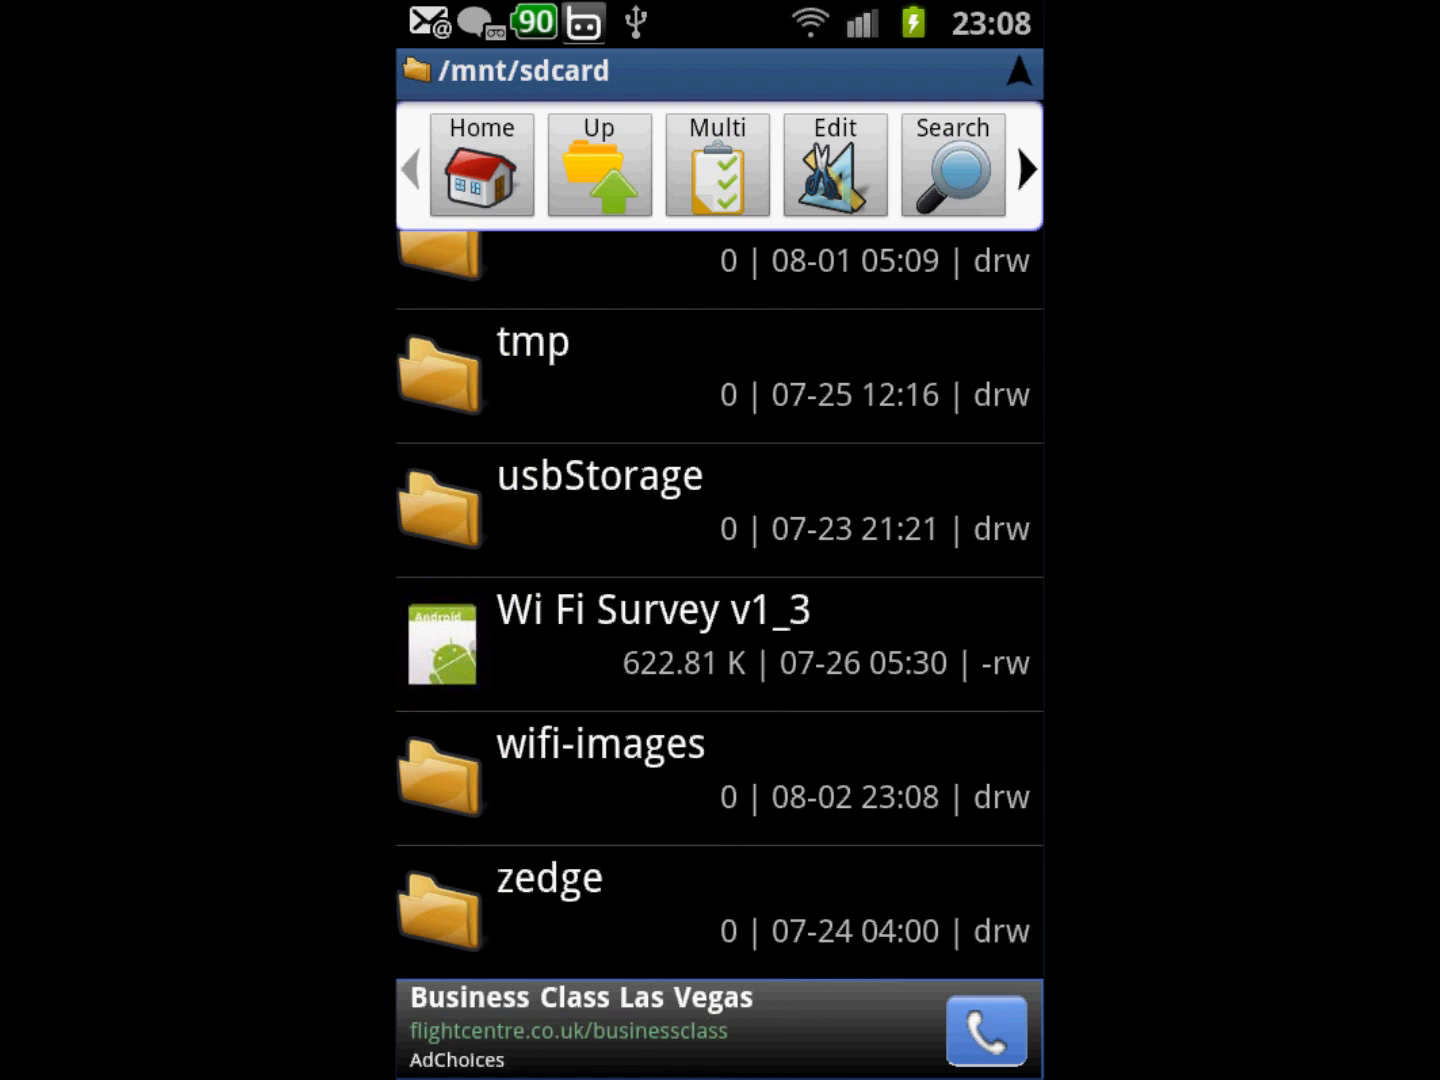
click(600, 776)
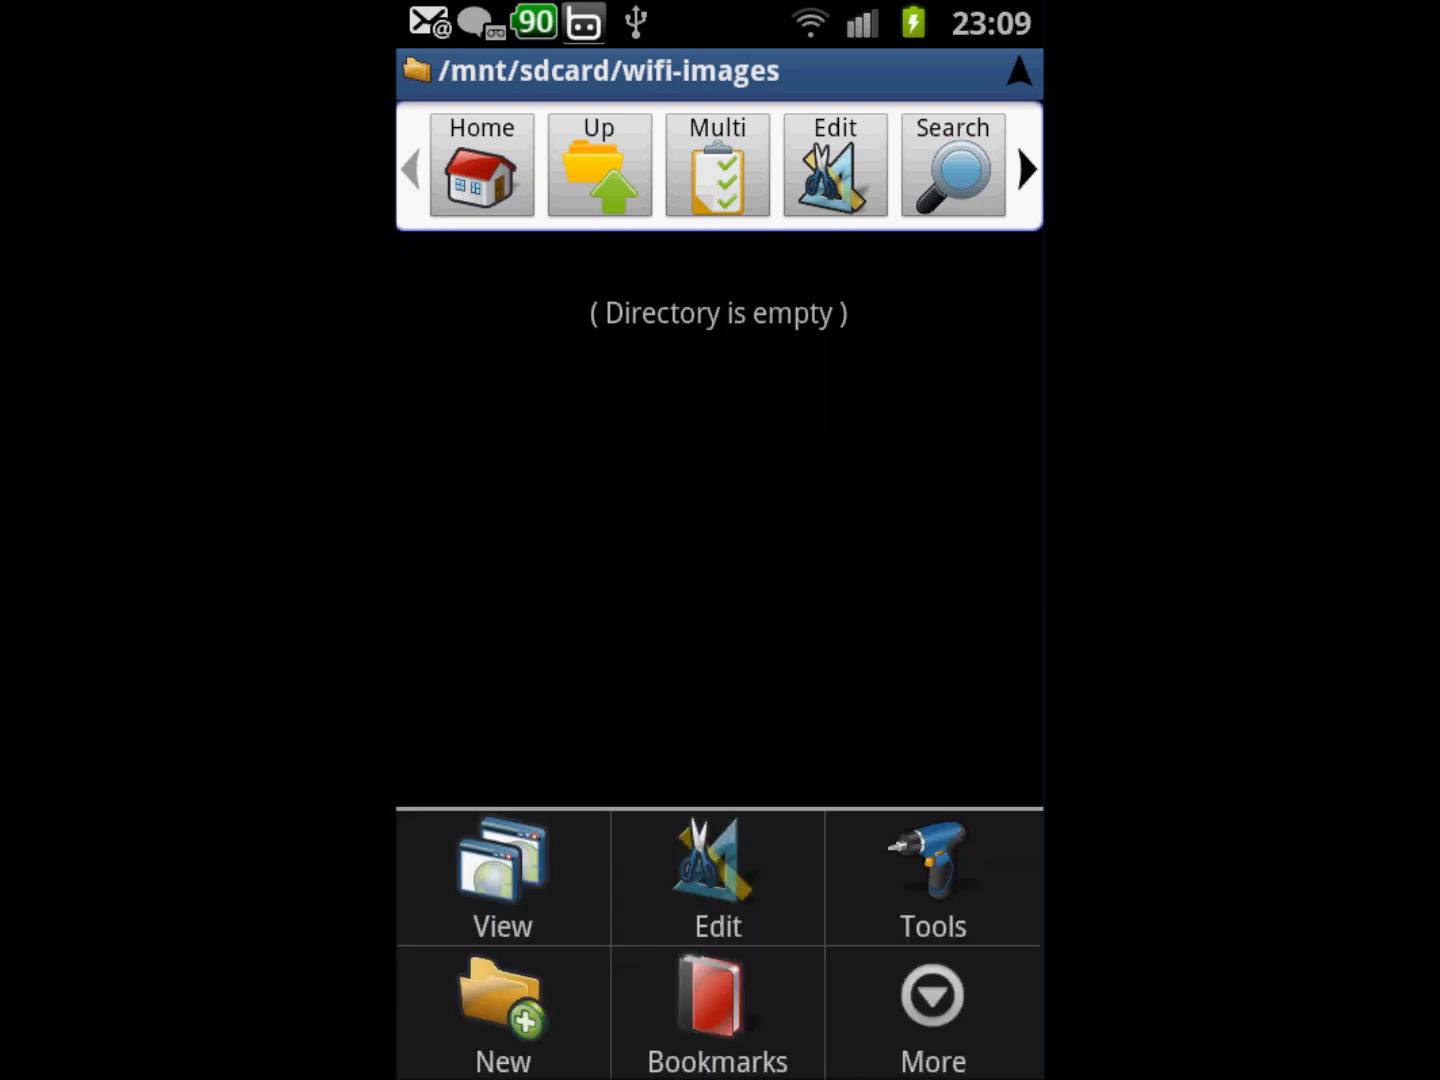
click(502, 1010)
text(ou)
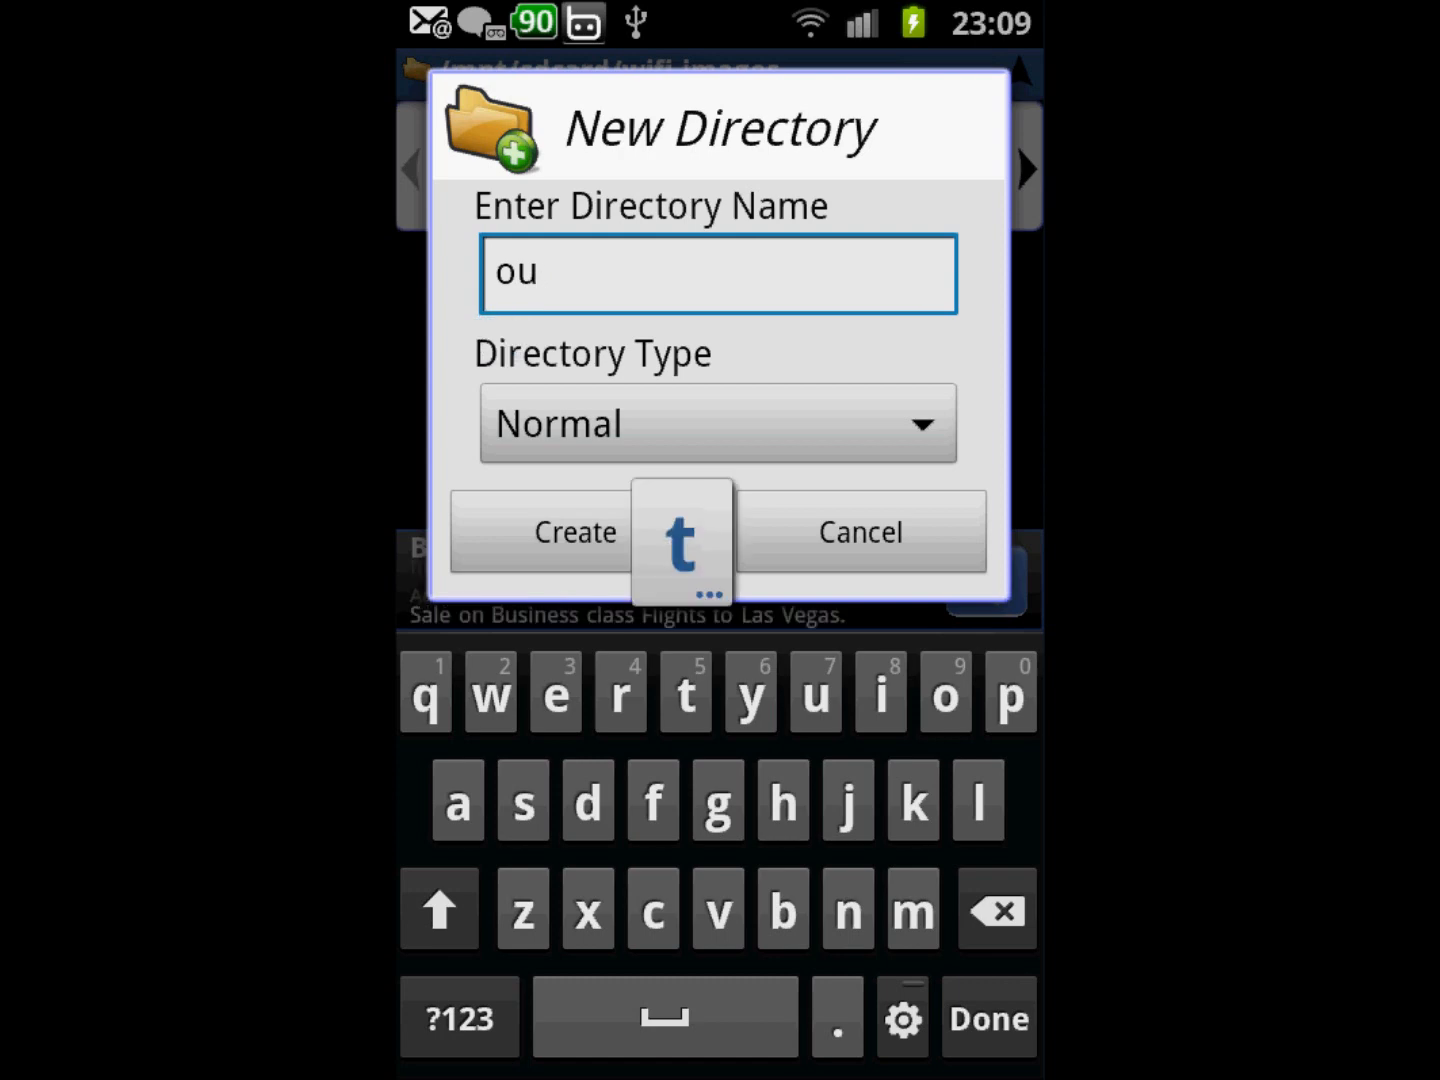
Create a directory named out inside wifi-images
click(574, 532)
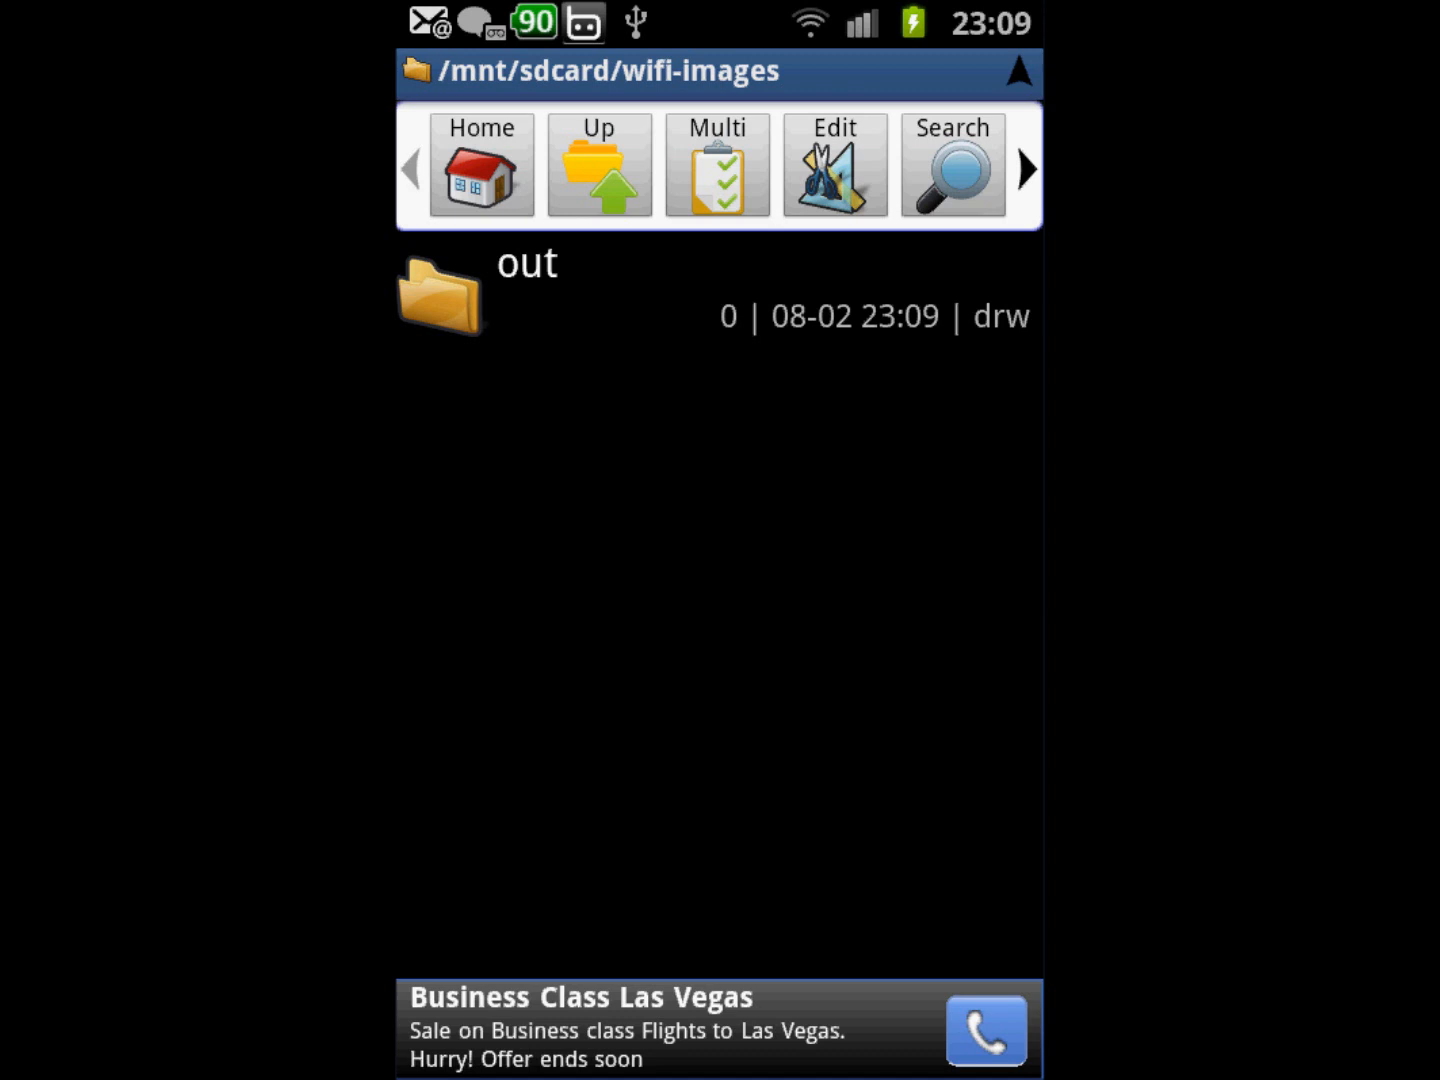
Go back up to /mnt/sdcard, where wifi-images now shows the 23:09 timestamp
scroll(down, 3)
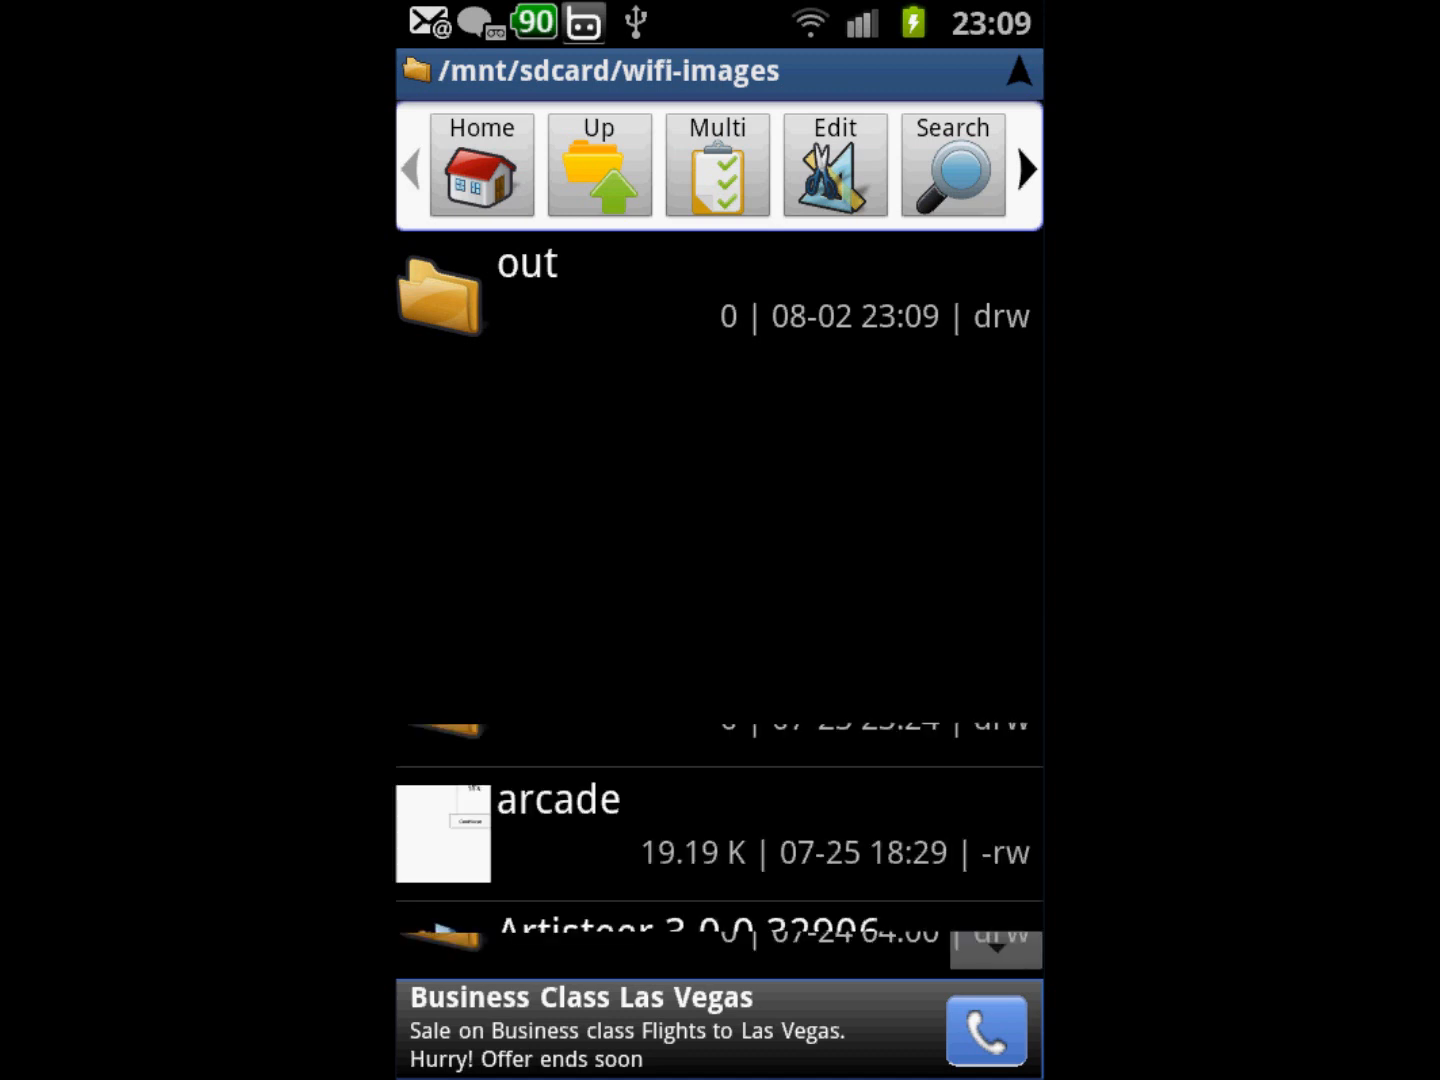
click(598, 166)
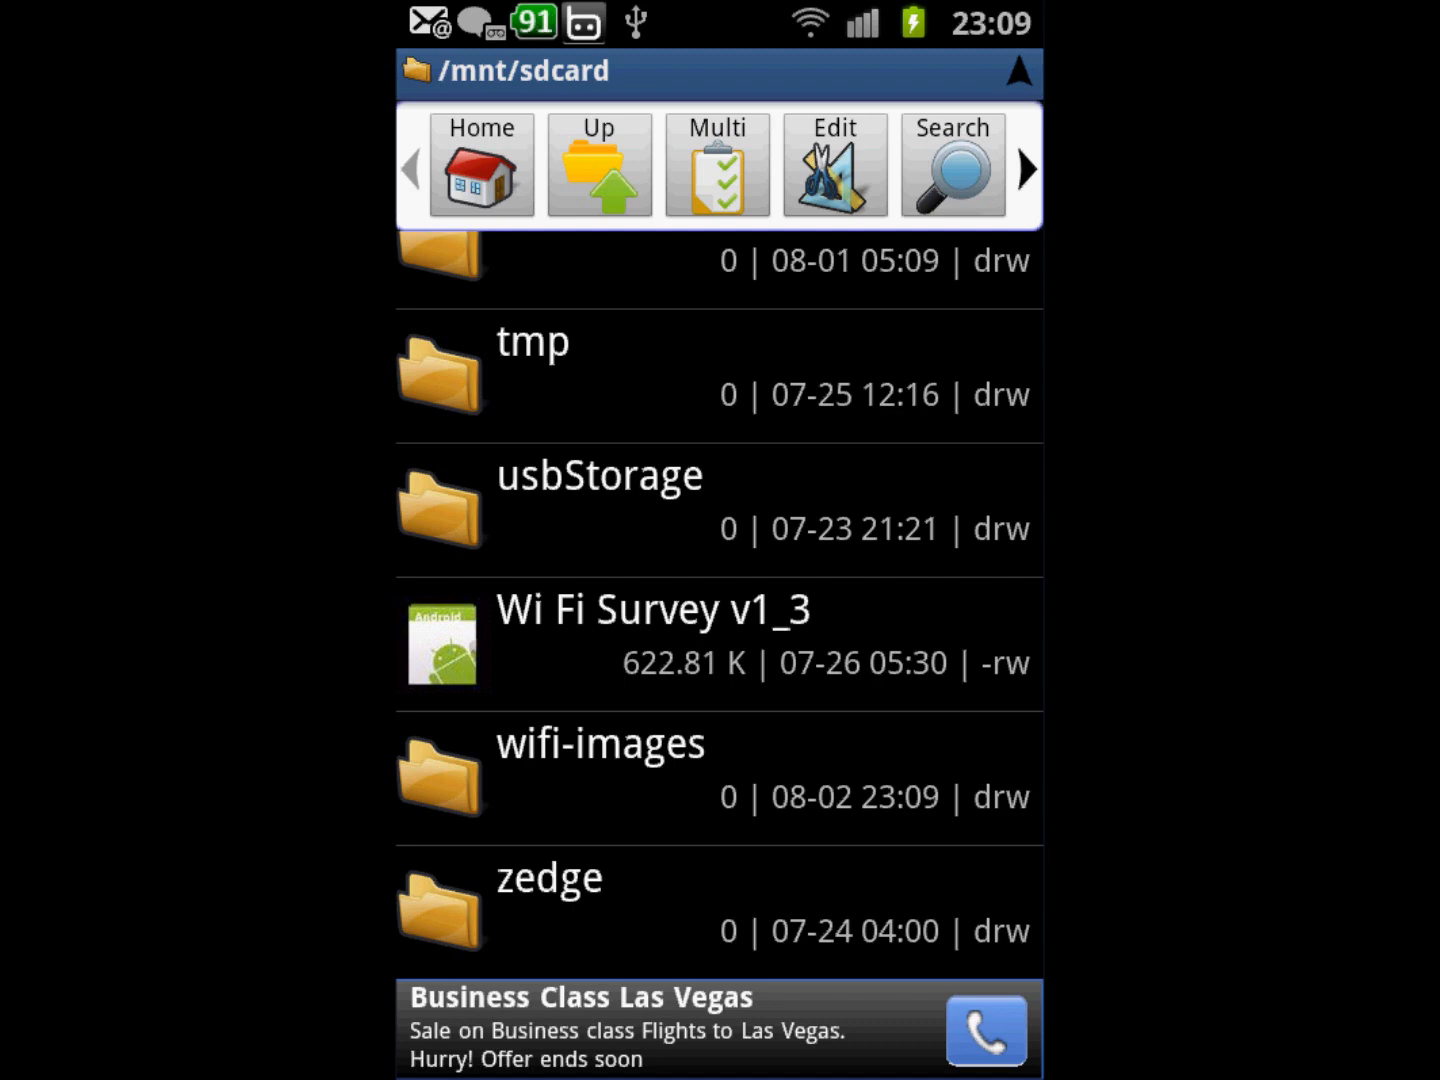
mouse_move(784, 476)
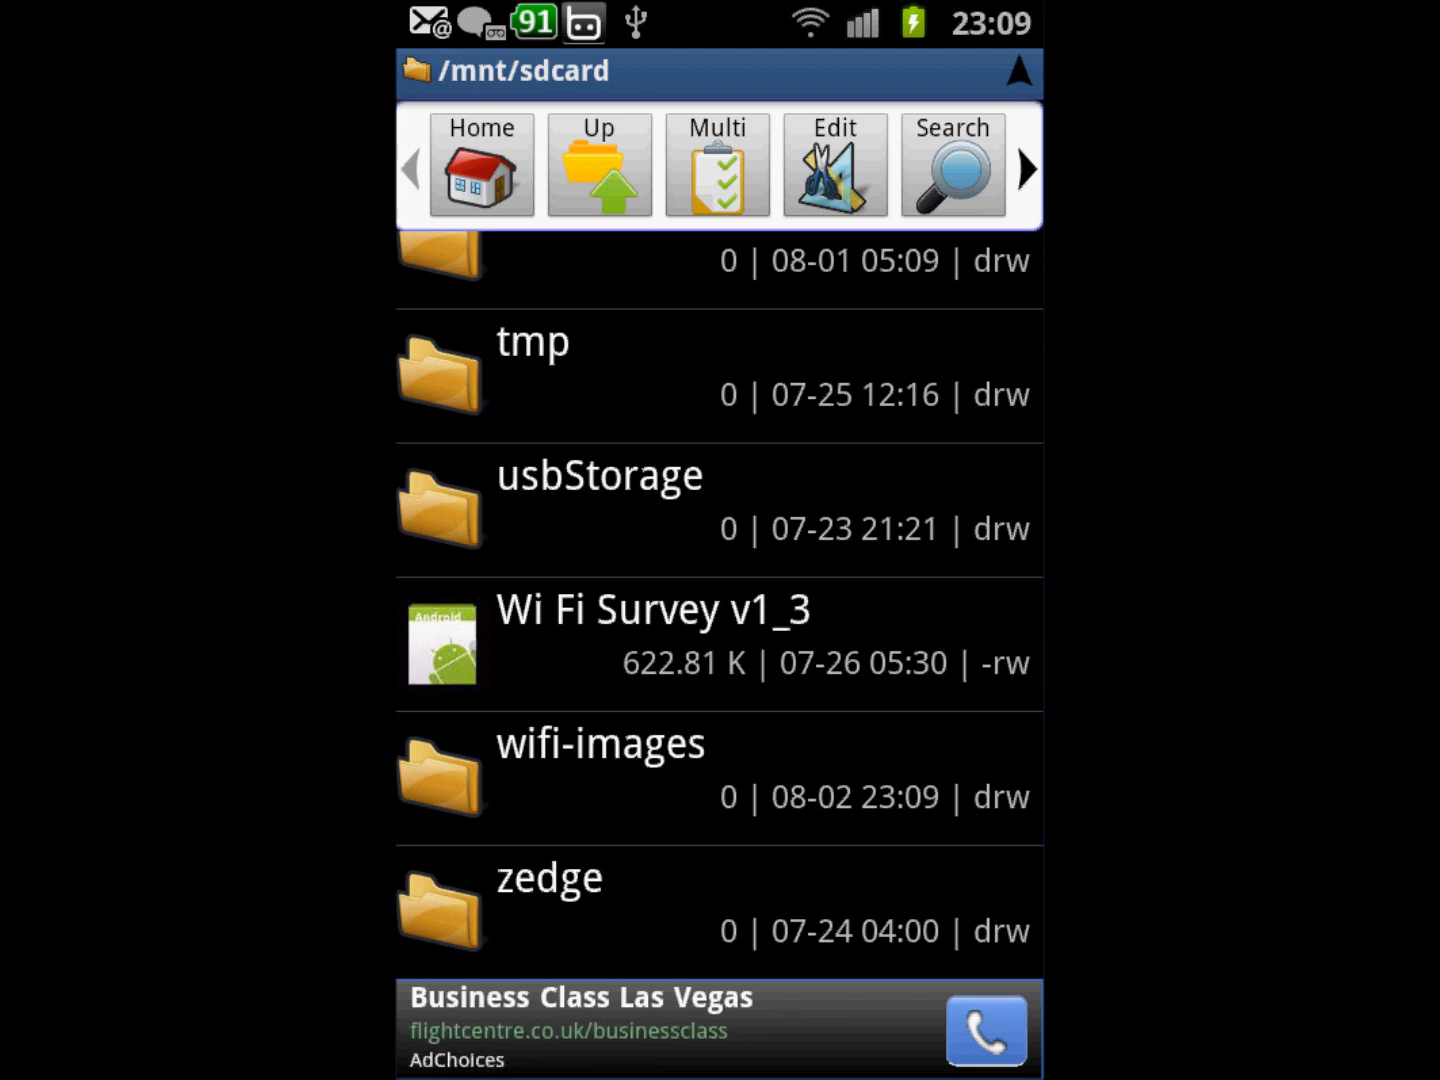
mouse_move(512, 426)
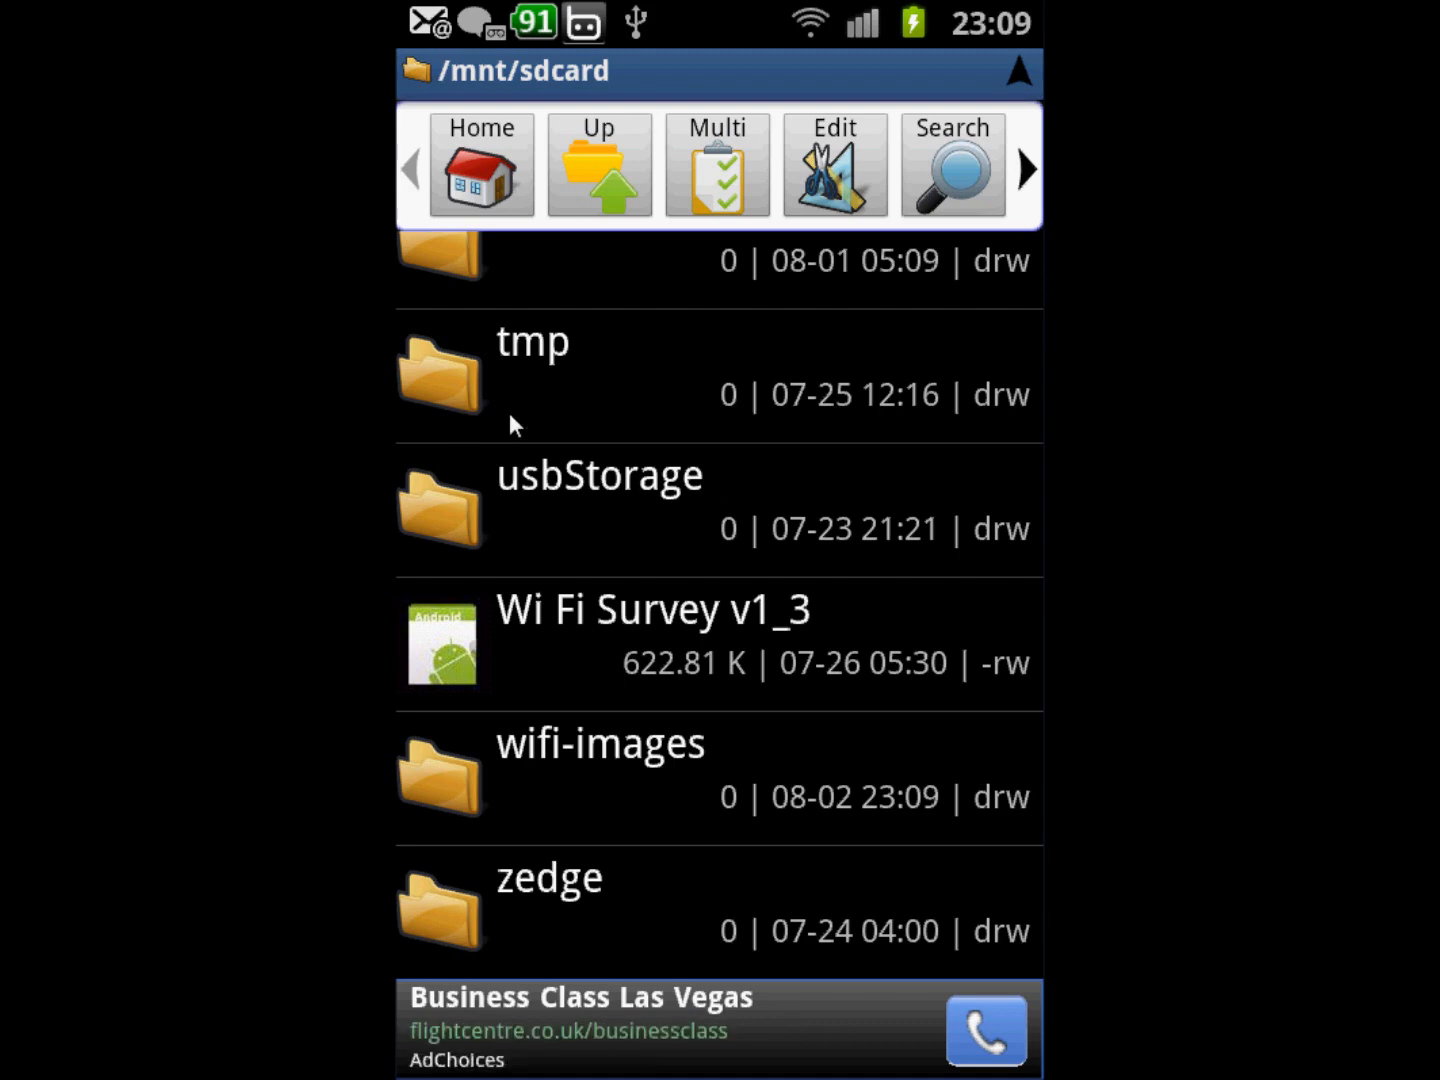